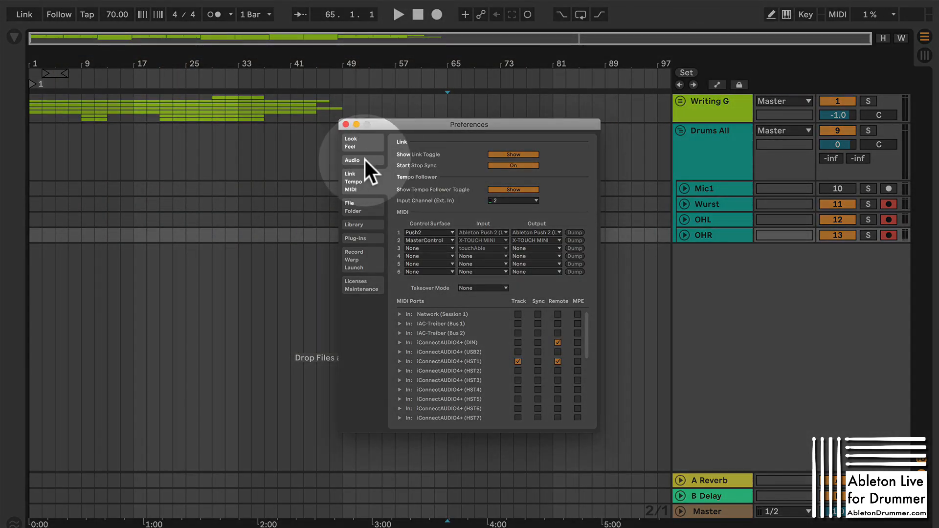
- Check the Audio preferences, then assign the Tempo Follower's input channel in Link/Tempo/MIDI
{"action": "left_click", "coordinate": [352, 160]}
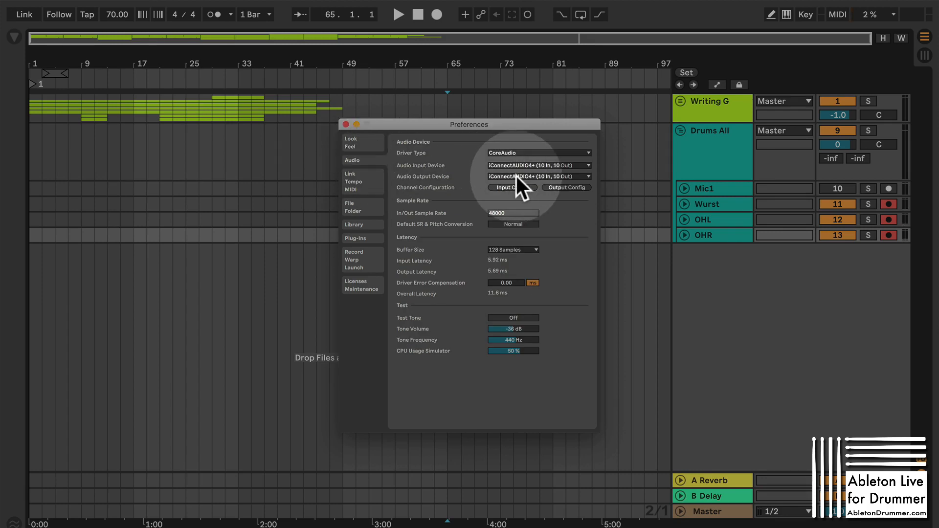
{"action": "mouse_move", "coordinate": [359, 185]}
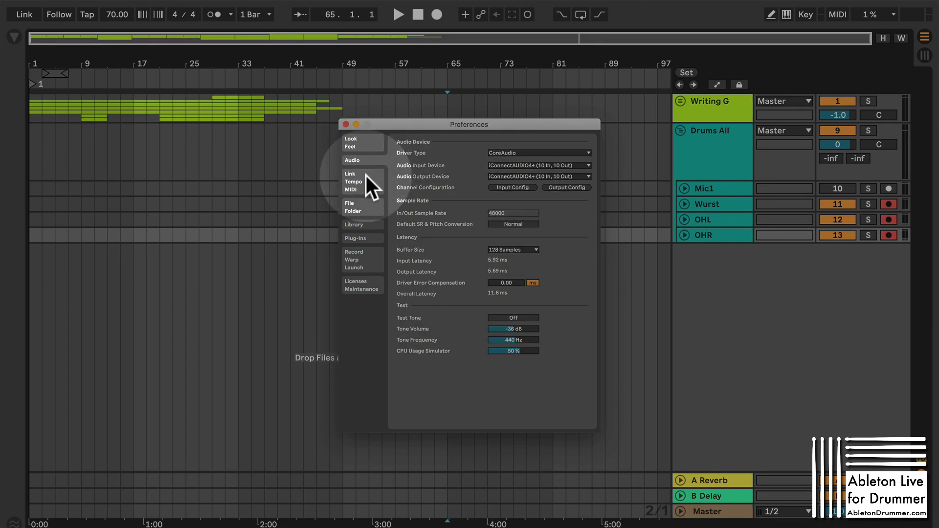
{"action": "left_click", "coordinate": [354, 181]}
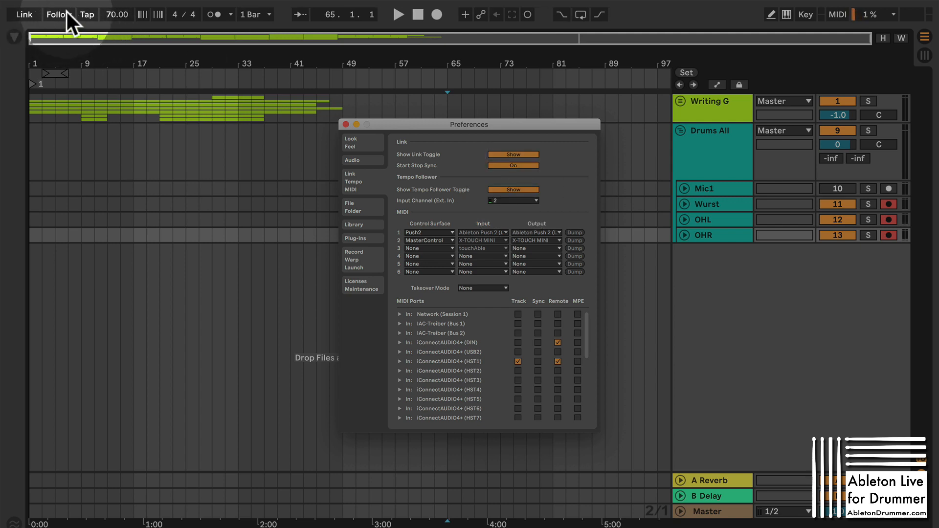
{"action": "mouse_move", "coordinate": [67, 27]}
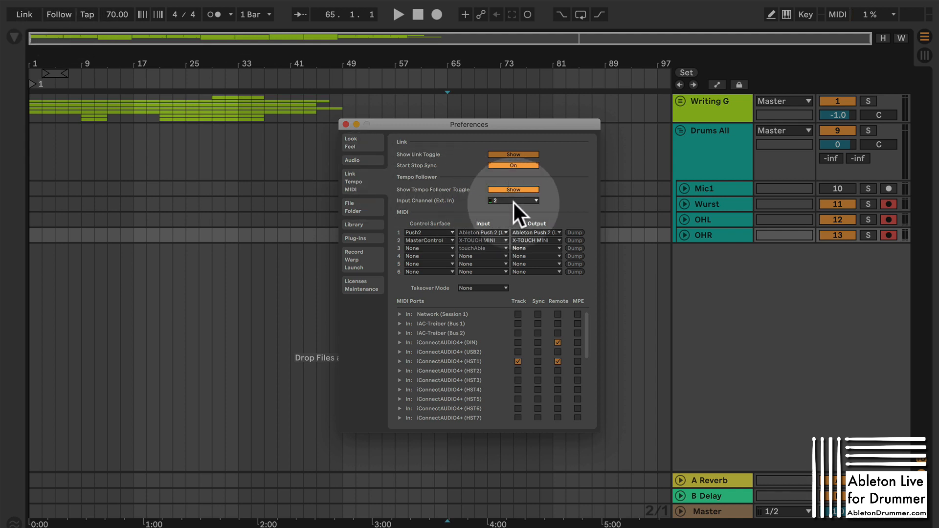
{"action": "left_click", "coordinate": [512, 200]}
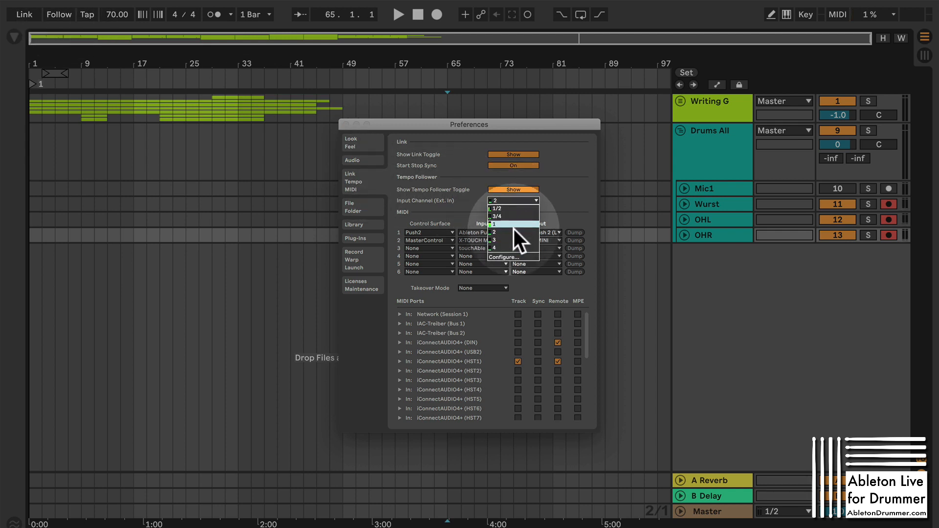
{"action": "left_click", "coordinate": [493, 233]}
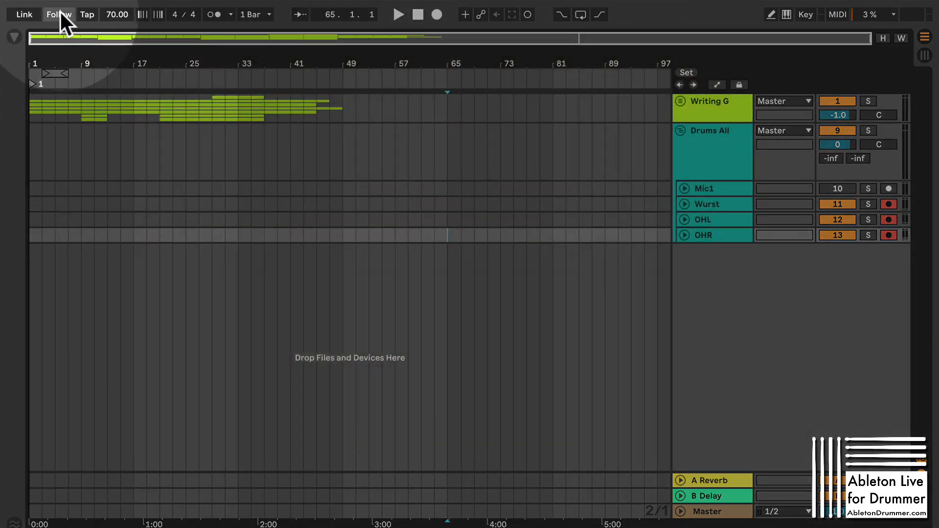
- Turn on Follow in the control bar so the tempo tracks the drummer
{"action": "left_click", "coordinate": [59, 14]}
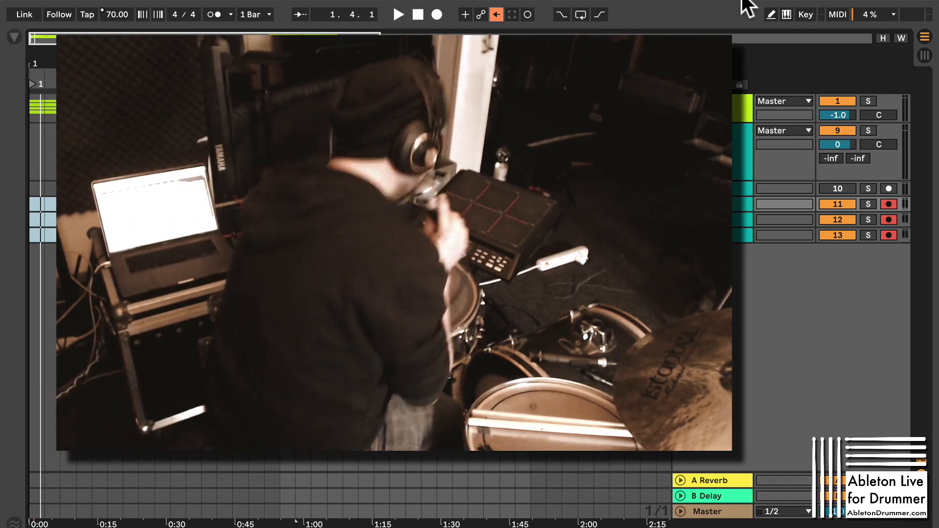
- Start playback of the recorded drum take around bars 21–41
{"action": "left_click", "coordinate": [398, 14]}
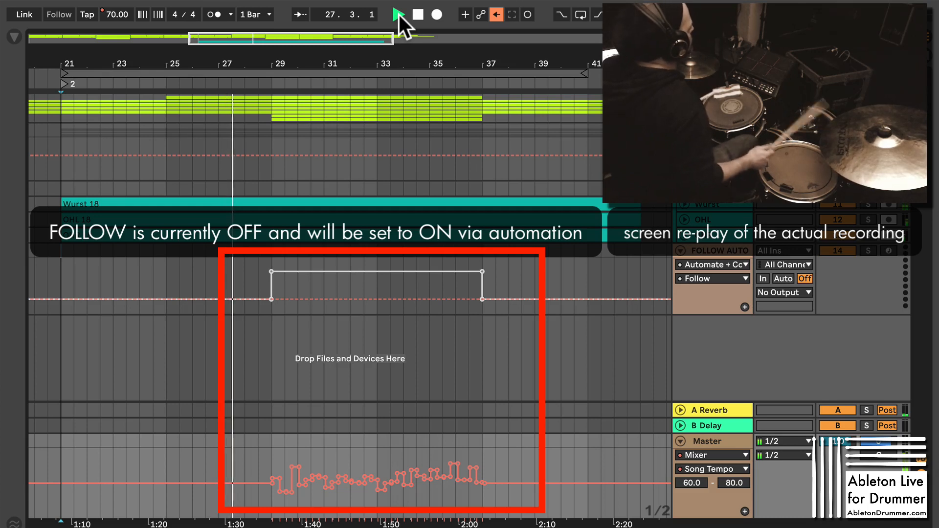
- Play the drums from bar 27 past bar 37 until Follow automates back off
{"action": "left_click", "coordinate": [397, 14]}
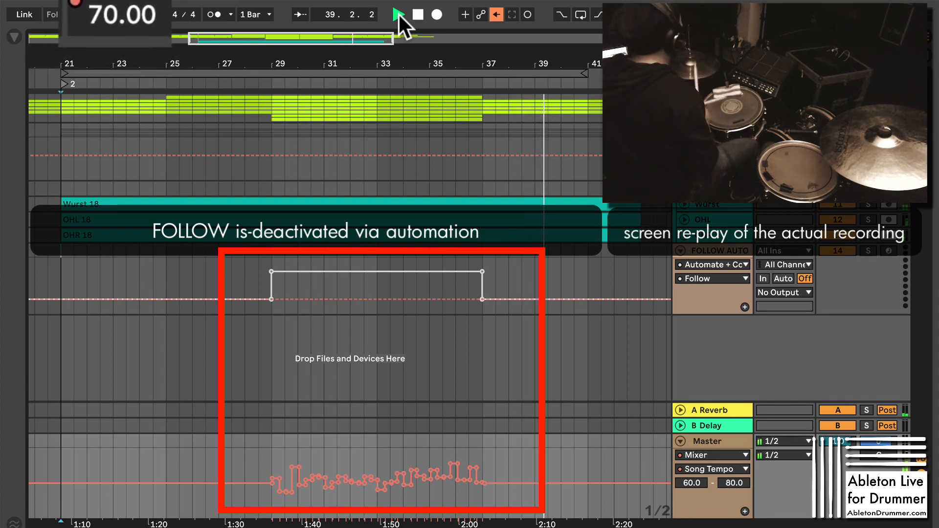
{"action": "left_click", "coordinate": [397, 14]}
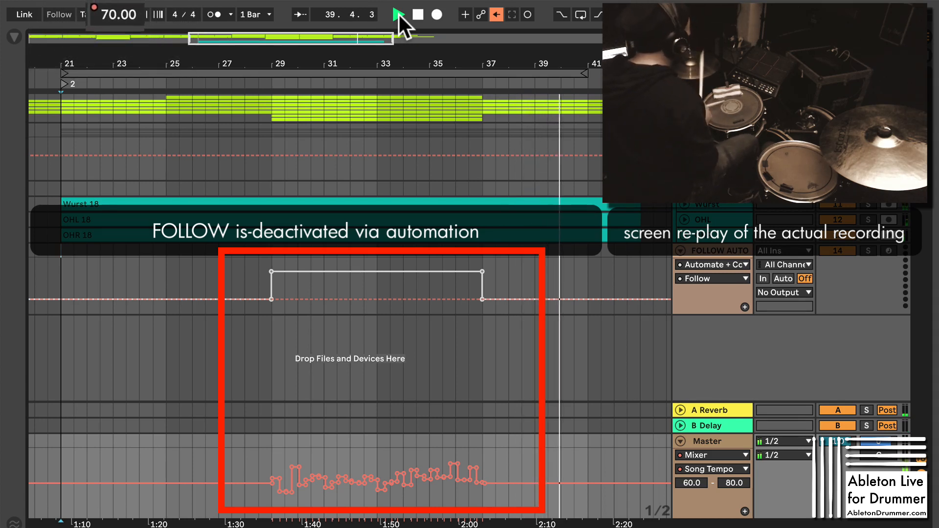